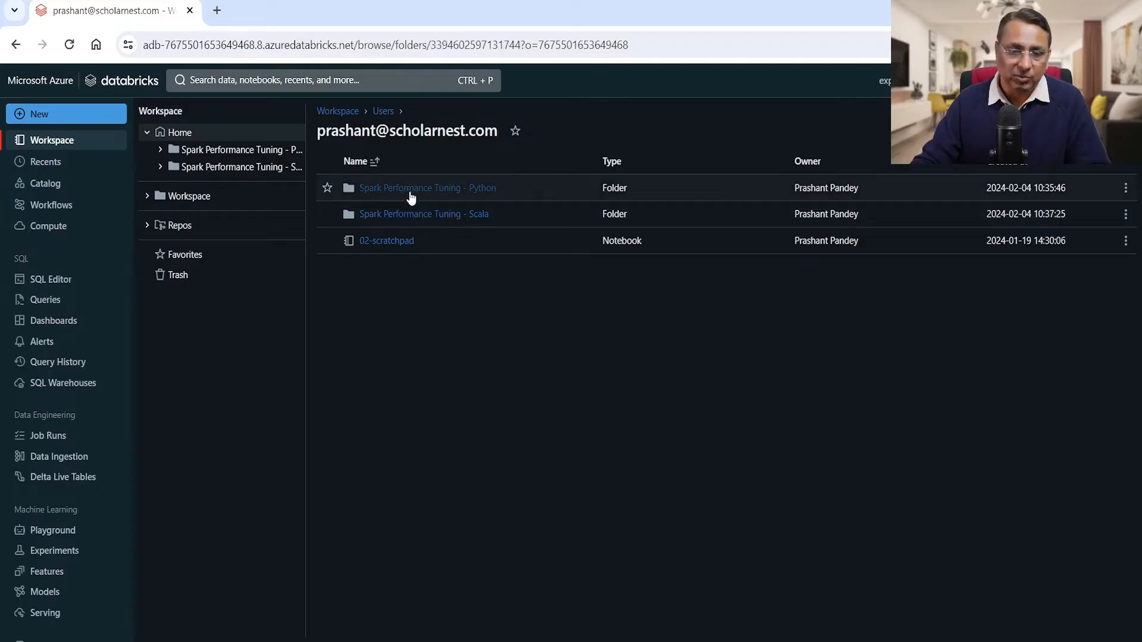
Step: Open the '11-Tuning file open cost - Python' notebook from the Spark Performance Tuning - Python folder
click(427, 188)
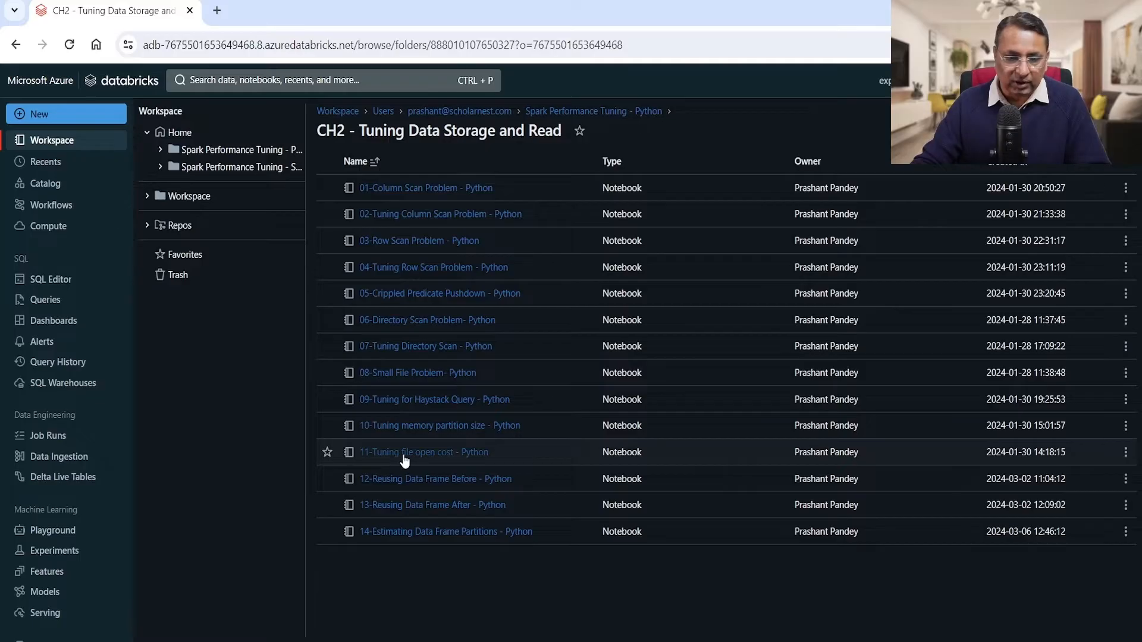
click(423, 452)
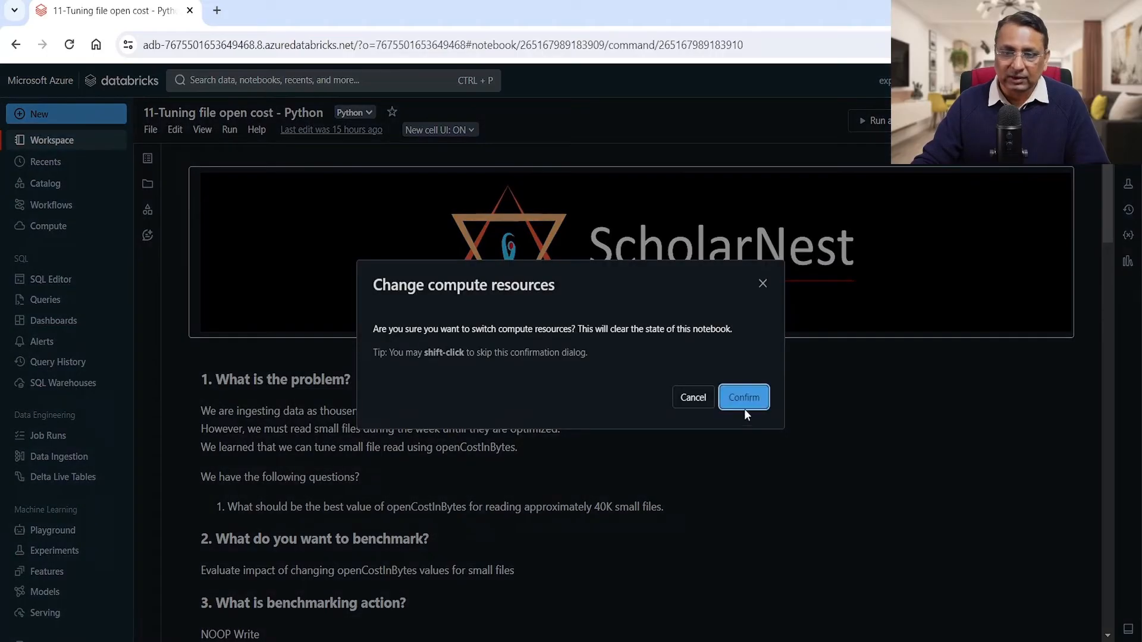
Step: Confirm the compute change and run all notebook cells
click(742, 397)
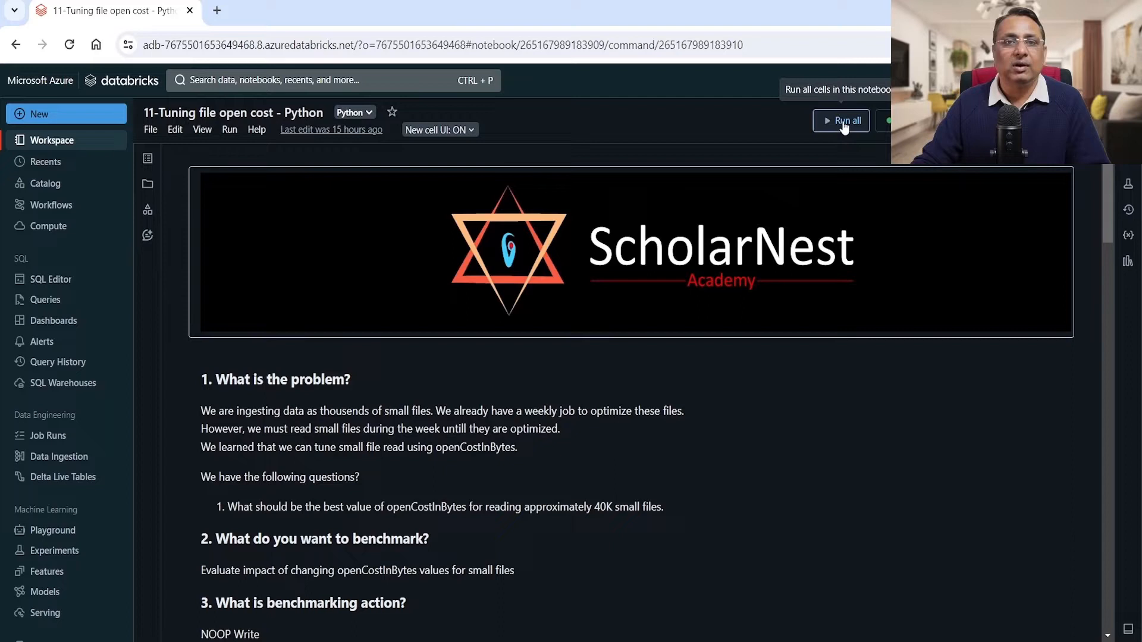
click(840, 120)
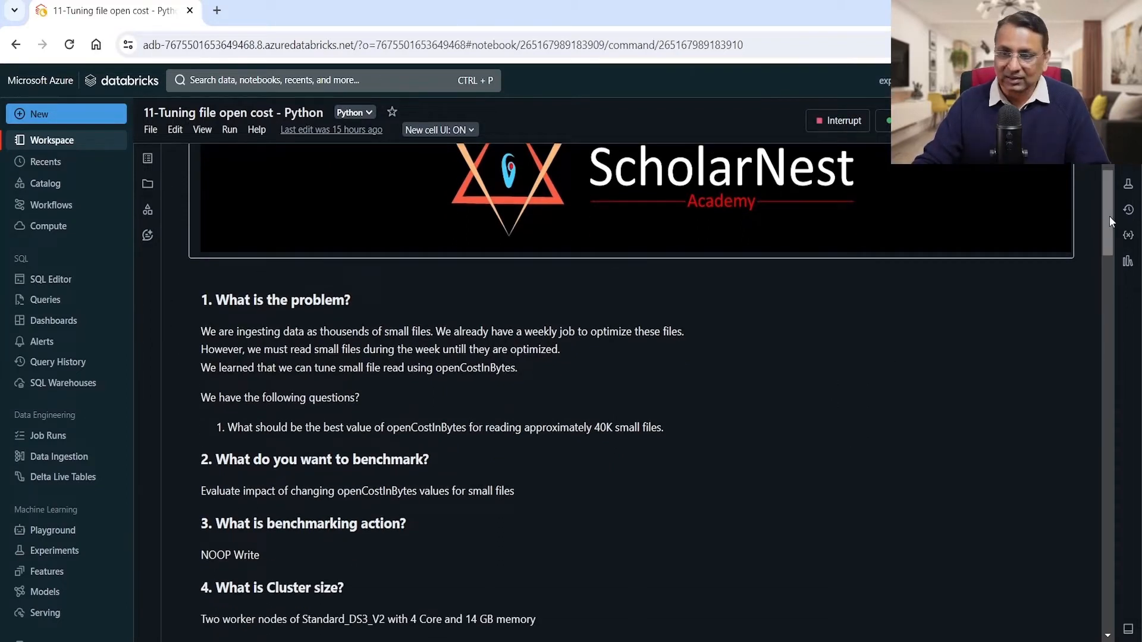
scroll(down, 3)
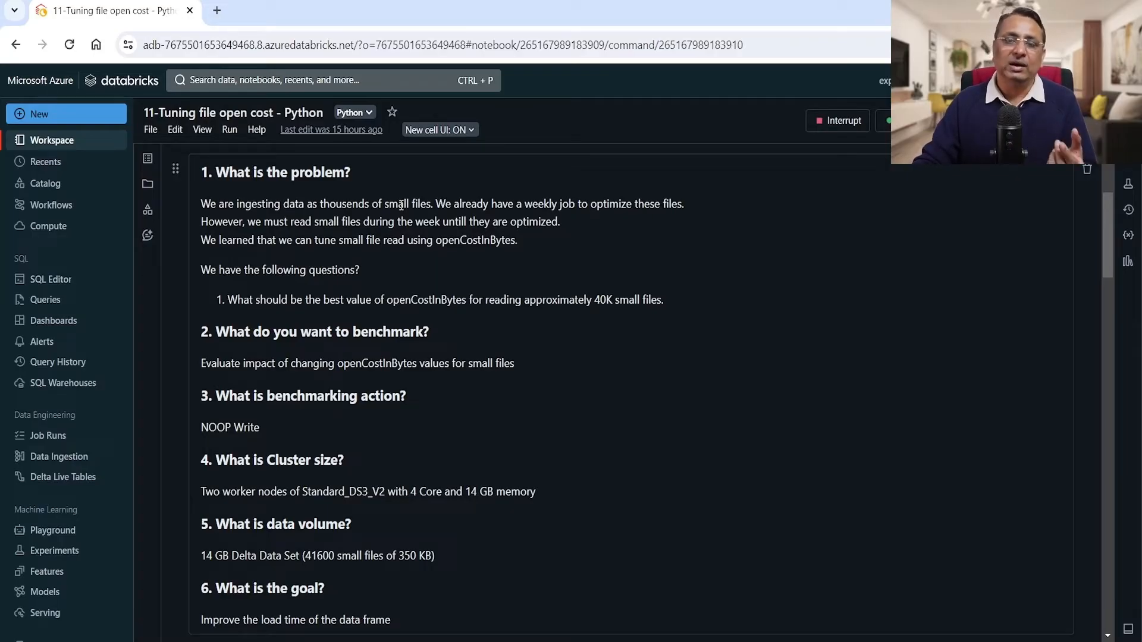
mouse_move(367, 184)
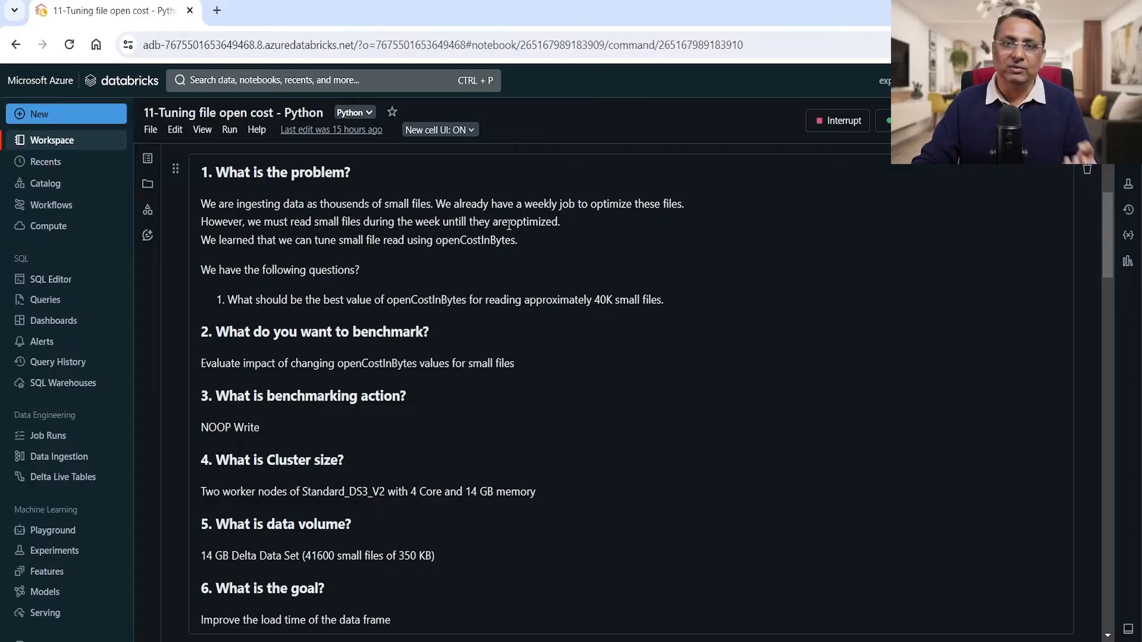
mouse_move(625, 229)
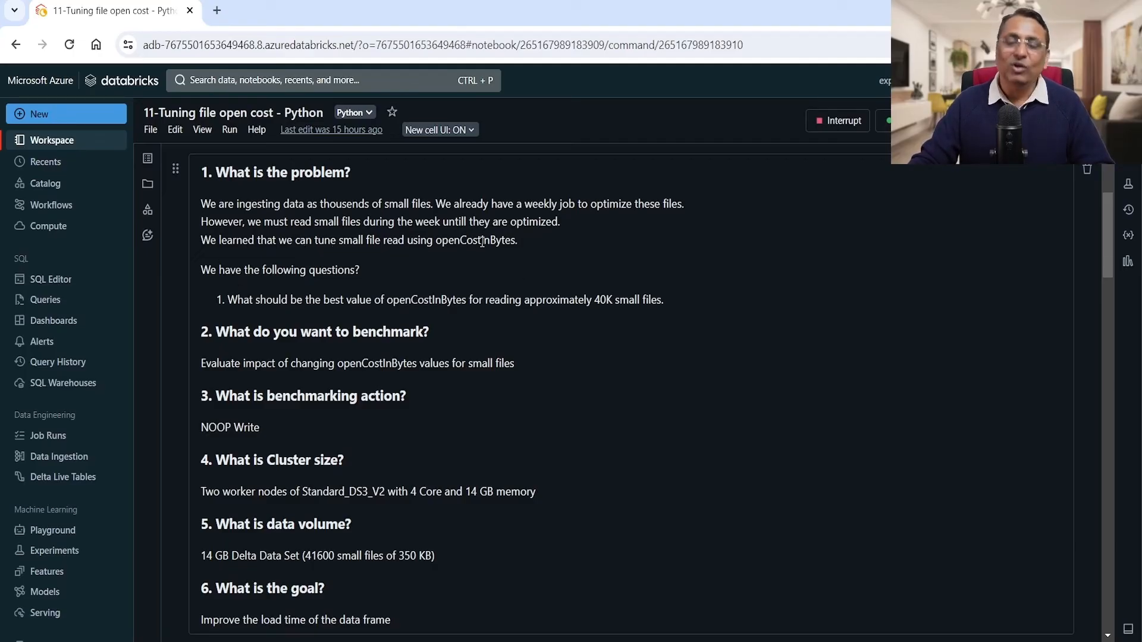
mouse_move(467, 292)
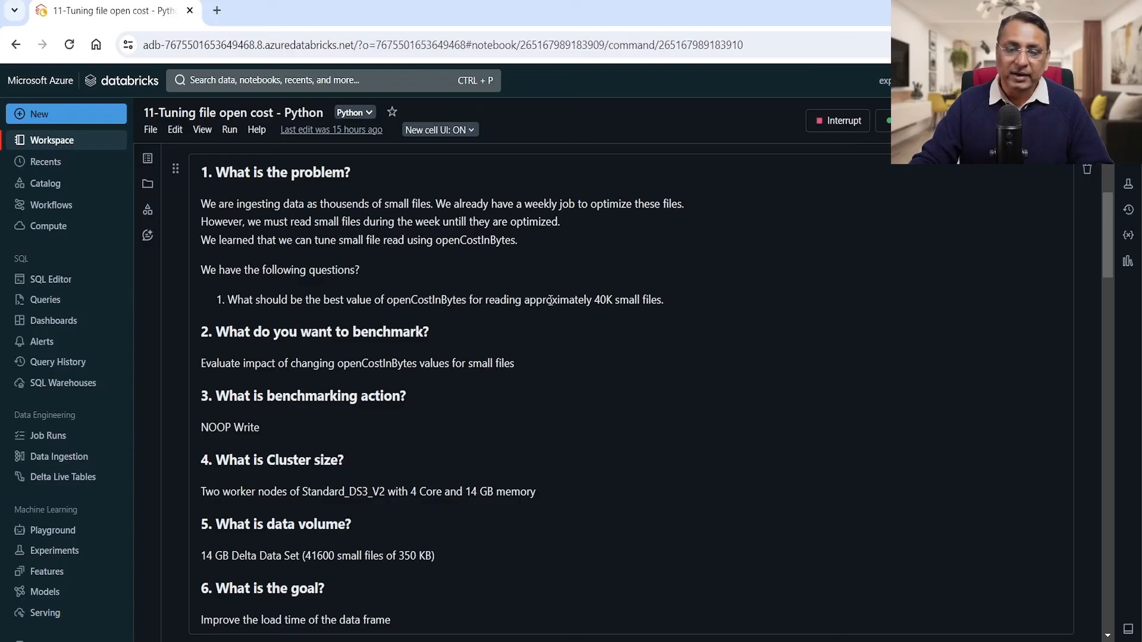
mouse_move(676, 312)
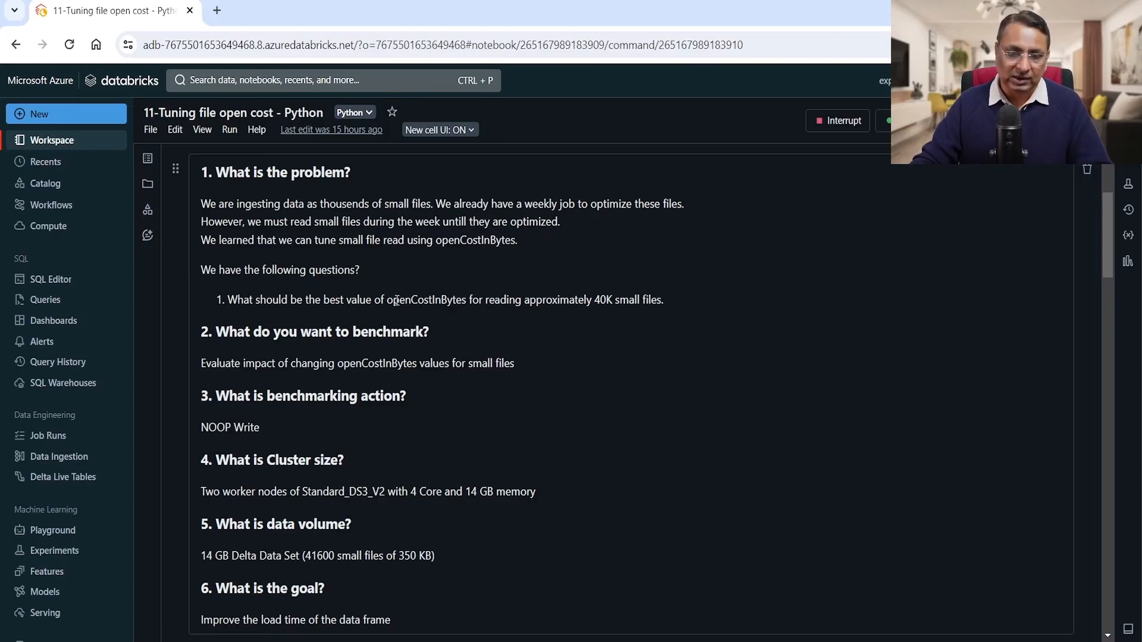
double_click(425, 299)
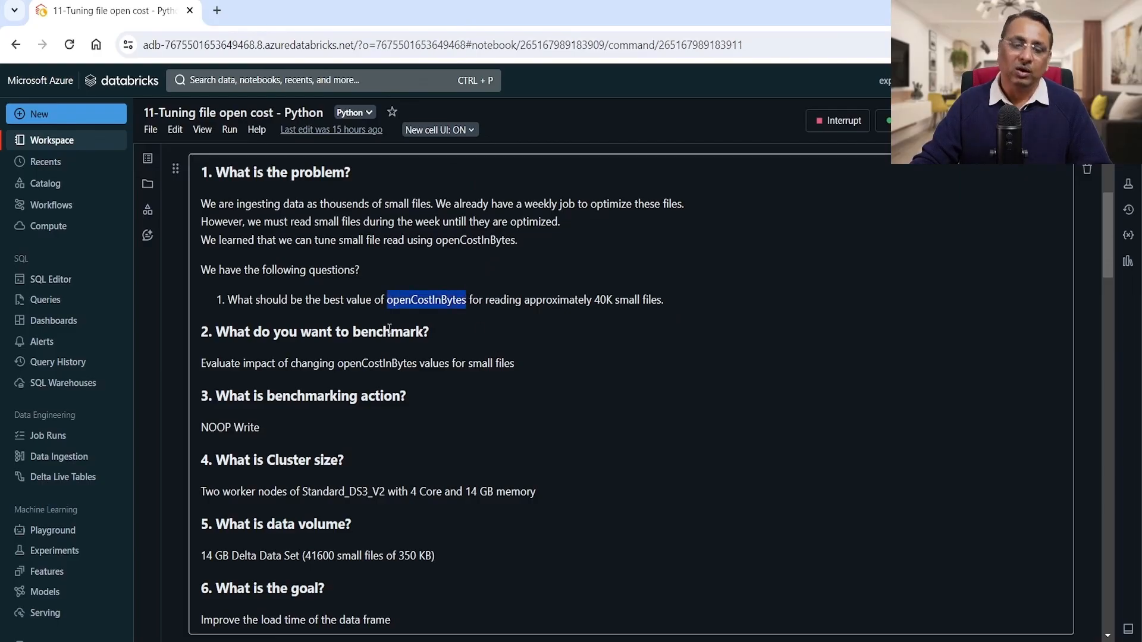
mouse_move(434, 313)
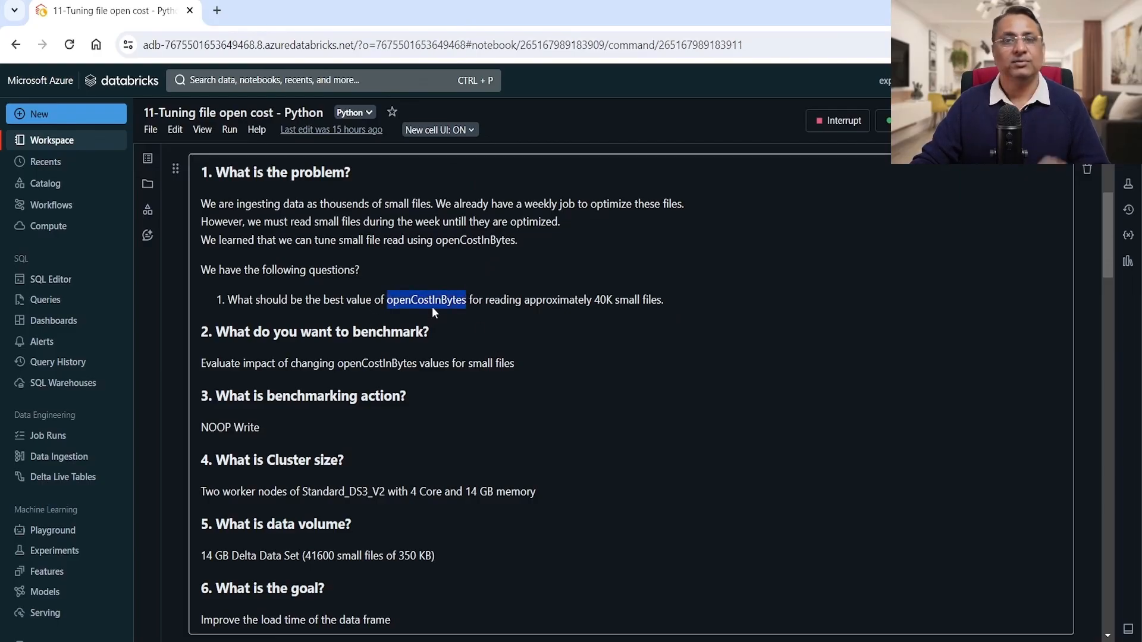
click(465, 323)
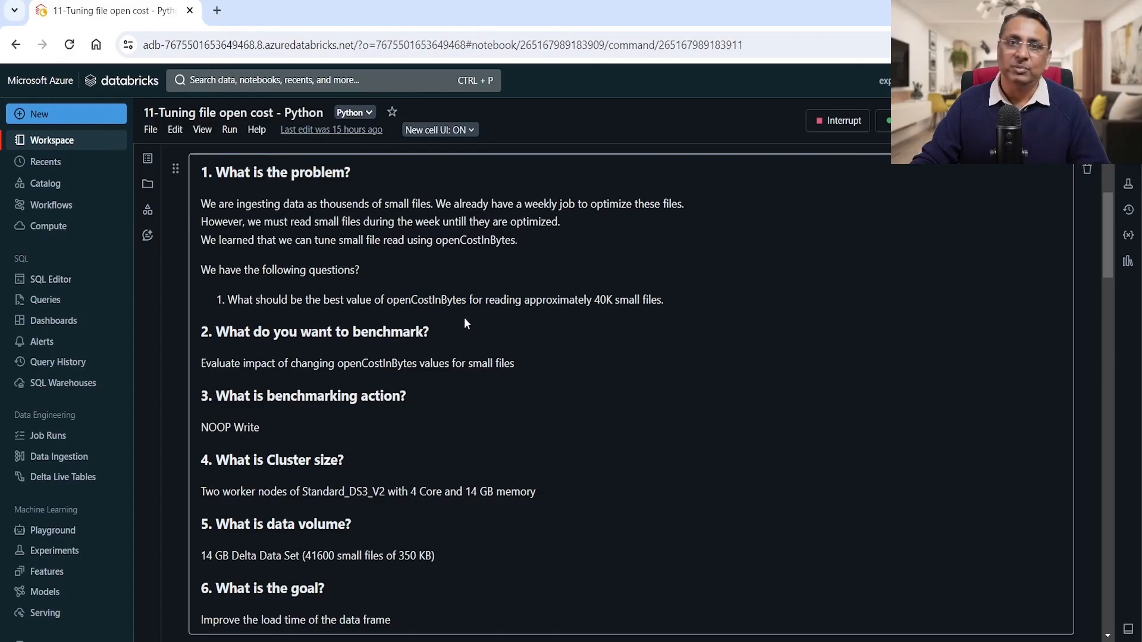